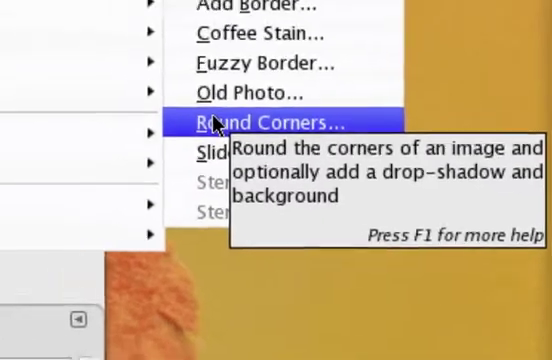
- Round the photo's corners with a 50-pixel edge radius via Filters > Decor > Round Corners, on a copy
{"action": "left_click", "coordinate": [270, 122]}
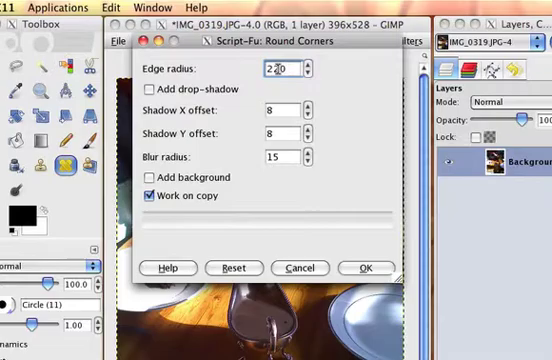
{"action": "type", "text": "50"}
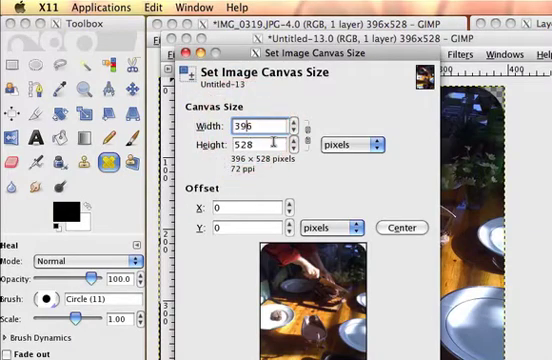
- Resize the canvas to 436 × 568 pixels and centre the photo within it
{"action": "type", "text": "436"}
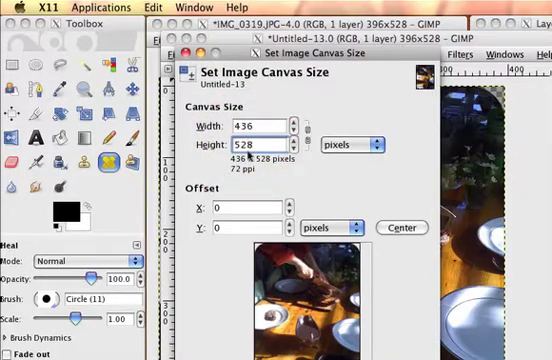
{"action": "type", "text": "568"}
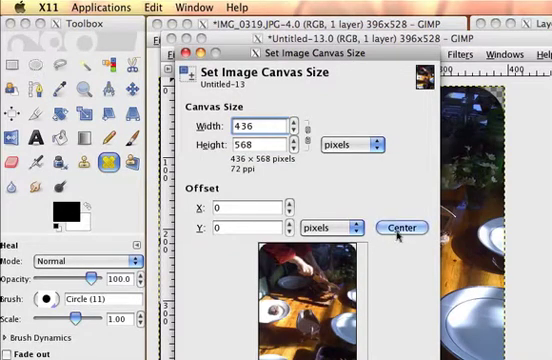
{"action": "left_click", "coordinate": [402, 228]}
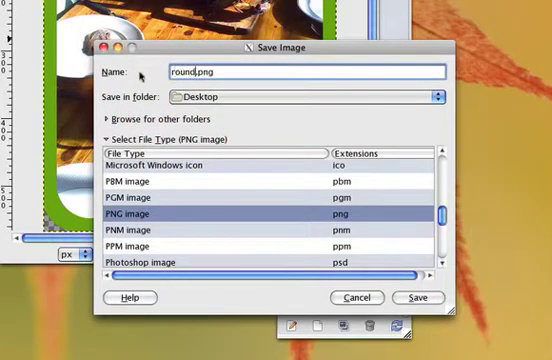
- Save the image to the Desktop as round-corners-w-border.png, confirming the PNG options
{"action": "type", "text": "-corners-n-"}
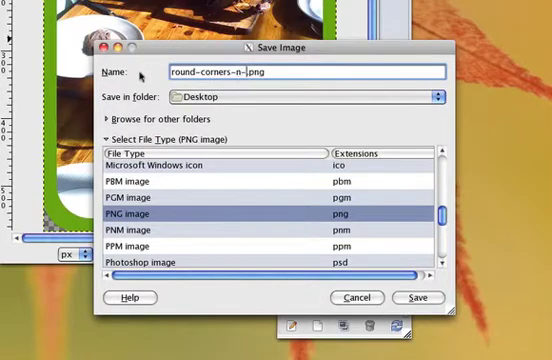
{"action": "type", "text": "border"}
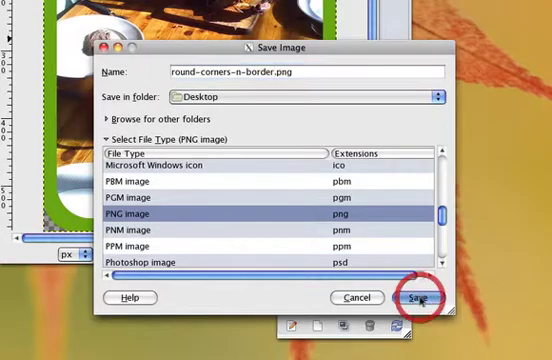
{"action": "left_click", "coordinate": [416, 298]}
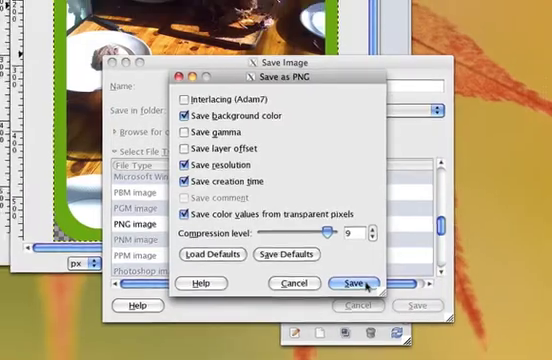
{"action": "left_click", "coordinate": [352, 284]}
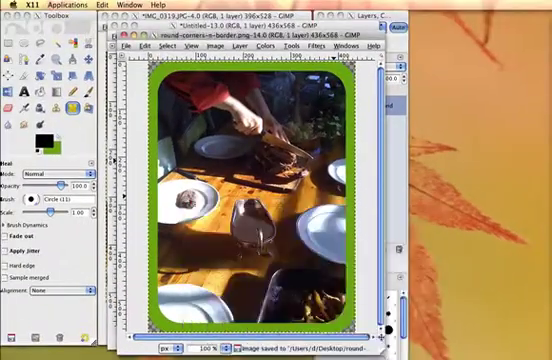